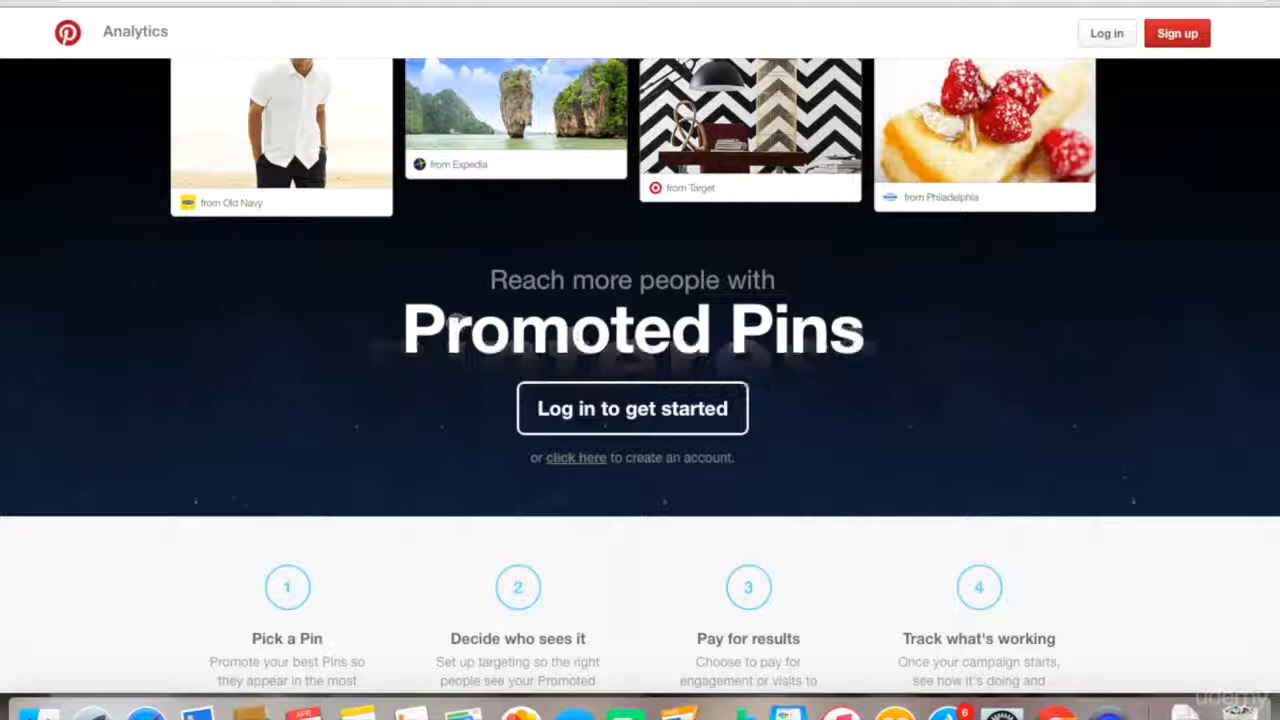
mouse_move(88, 220)
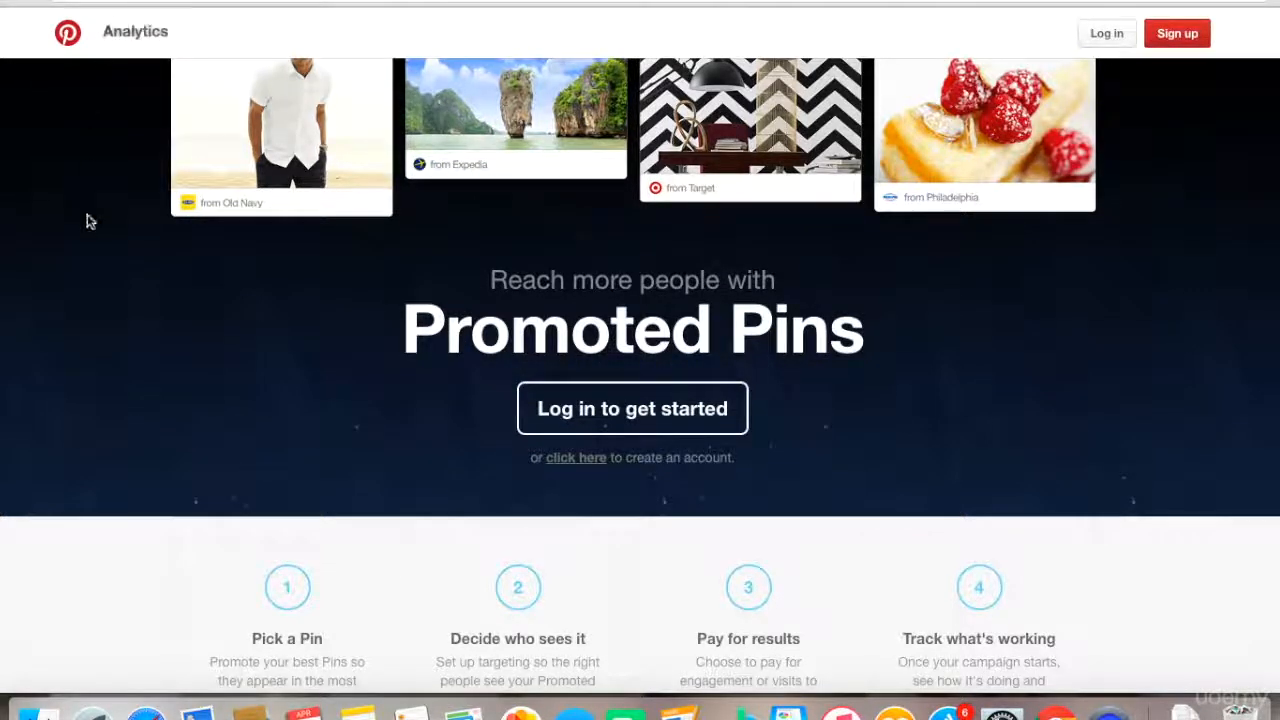
scroll(down, 3)
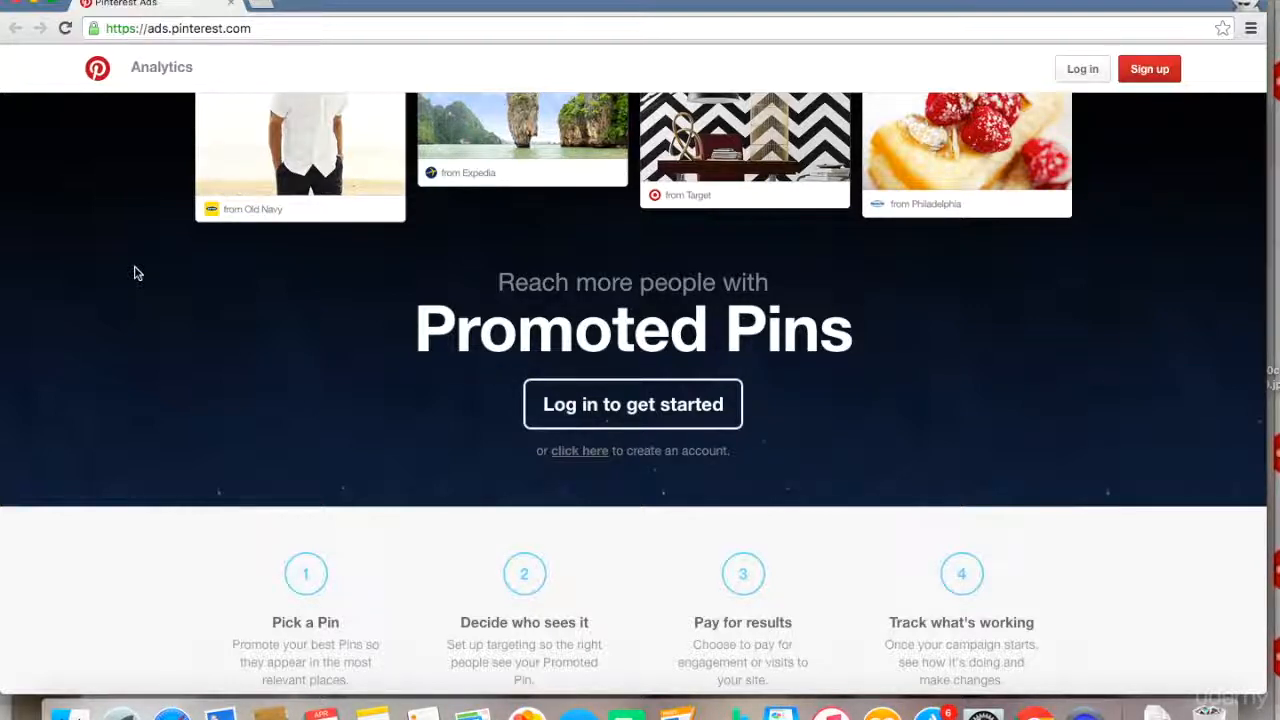
mouse_move(1112, 218)
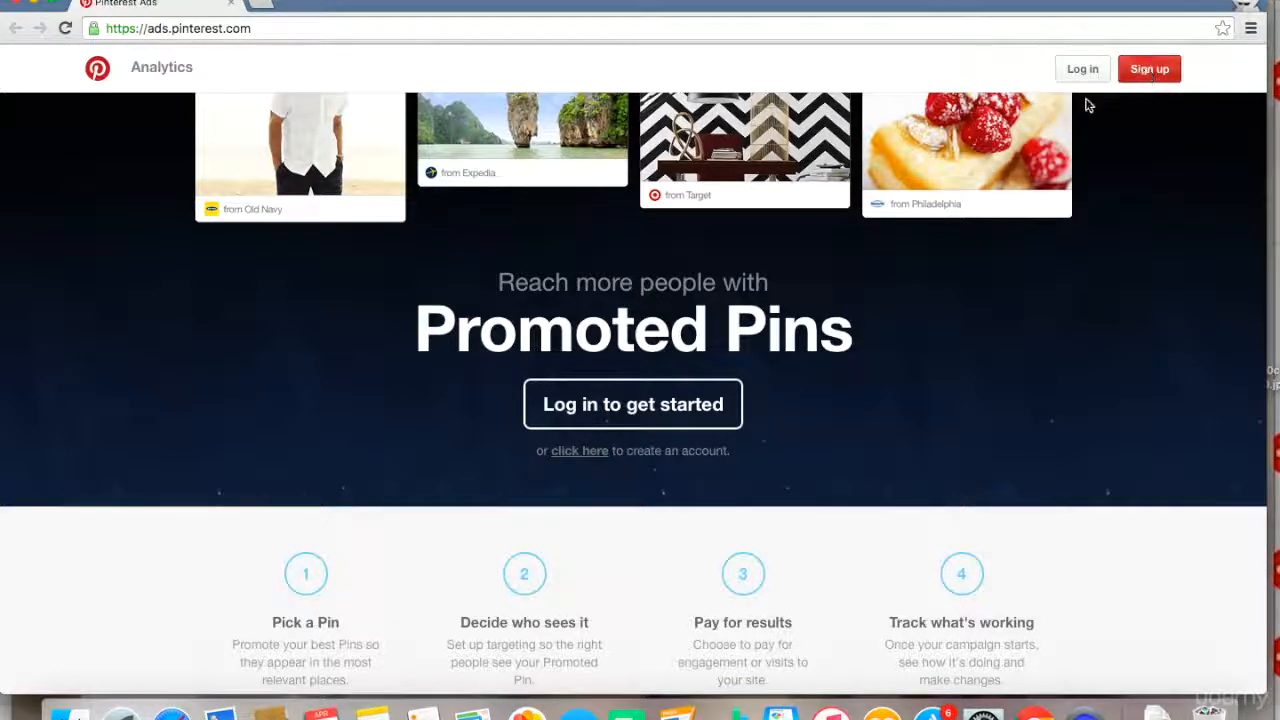
mouse_move(912, 338)
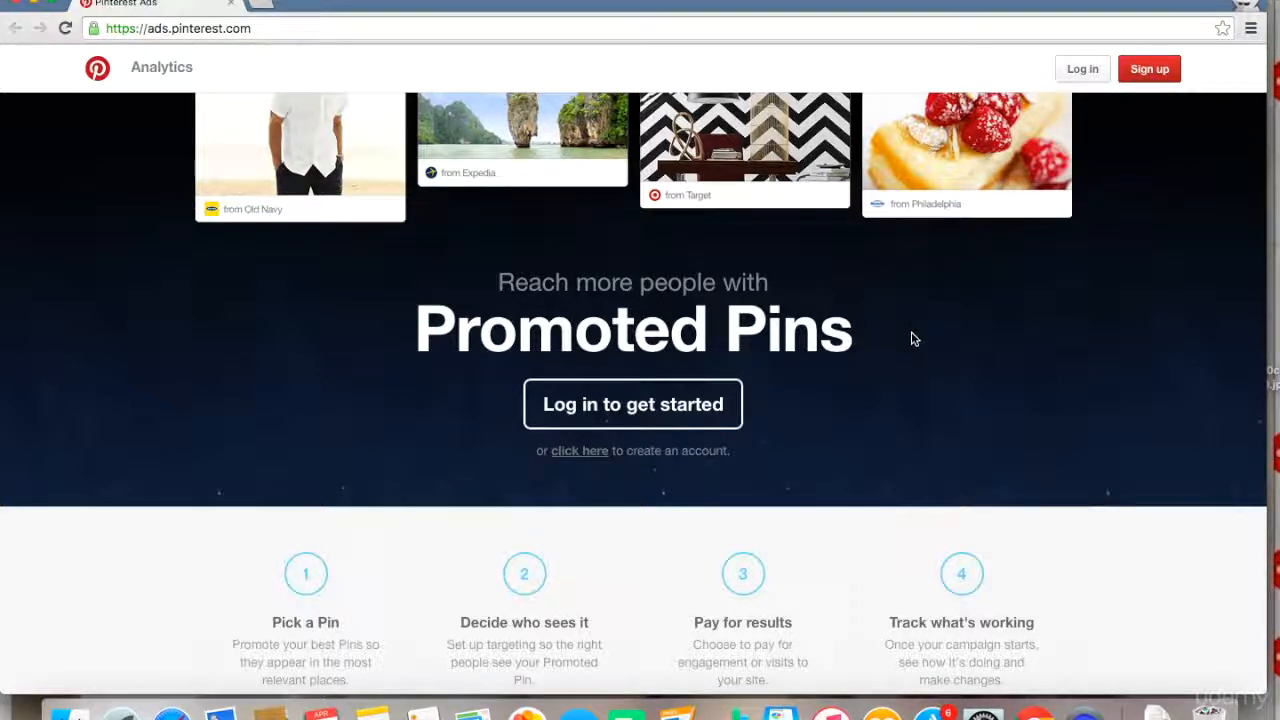
scroll(down, 3)
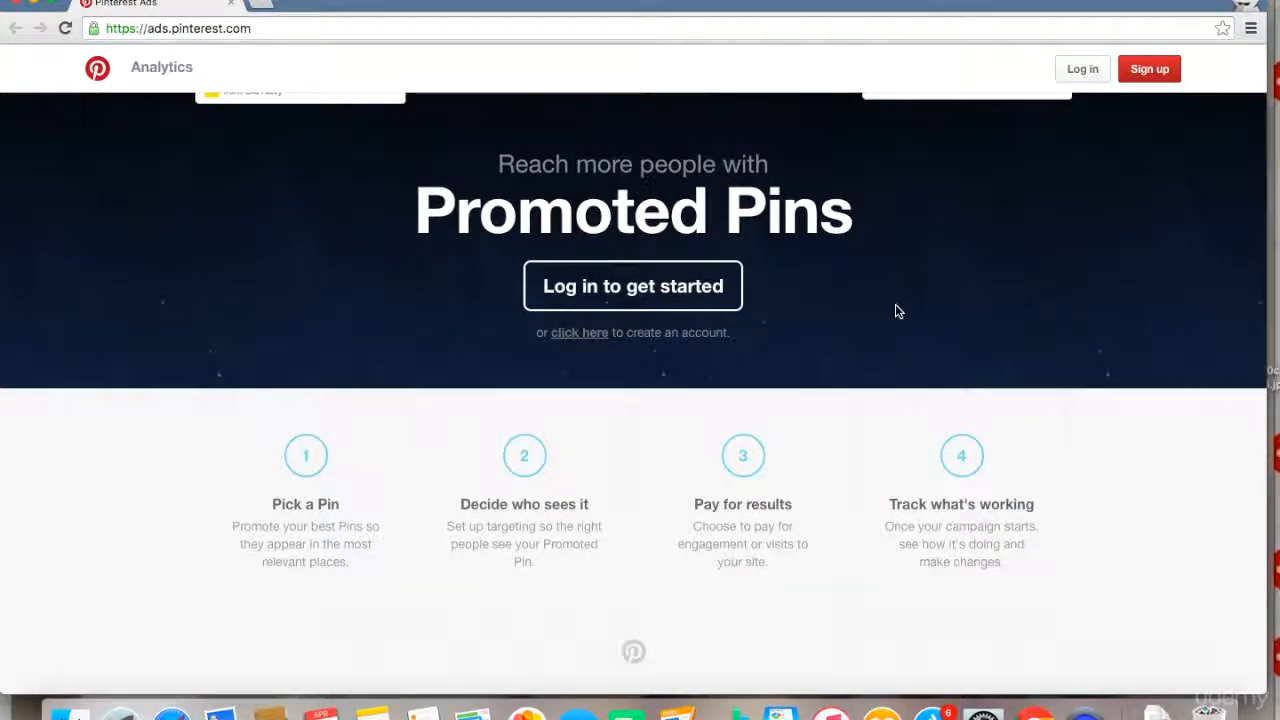
mouse_move(620, 376)
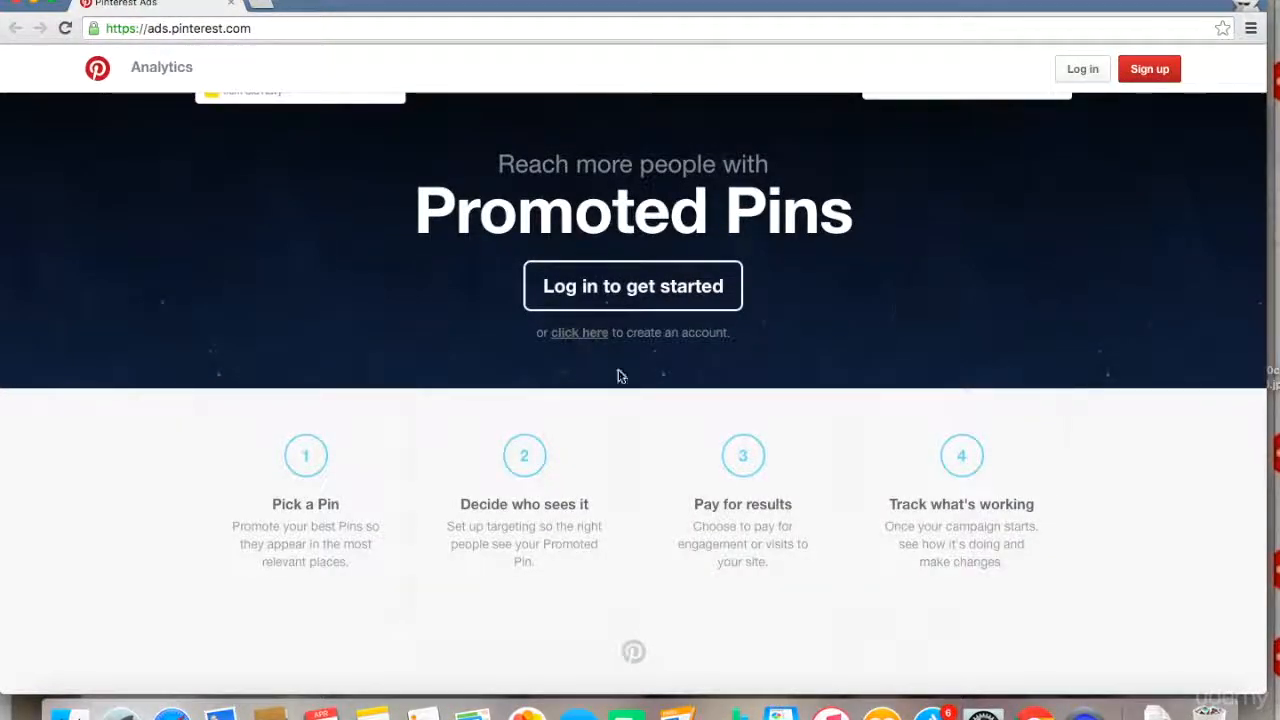
mouse_move(378, 460)
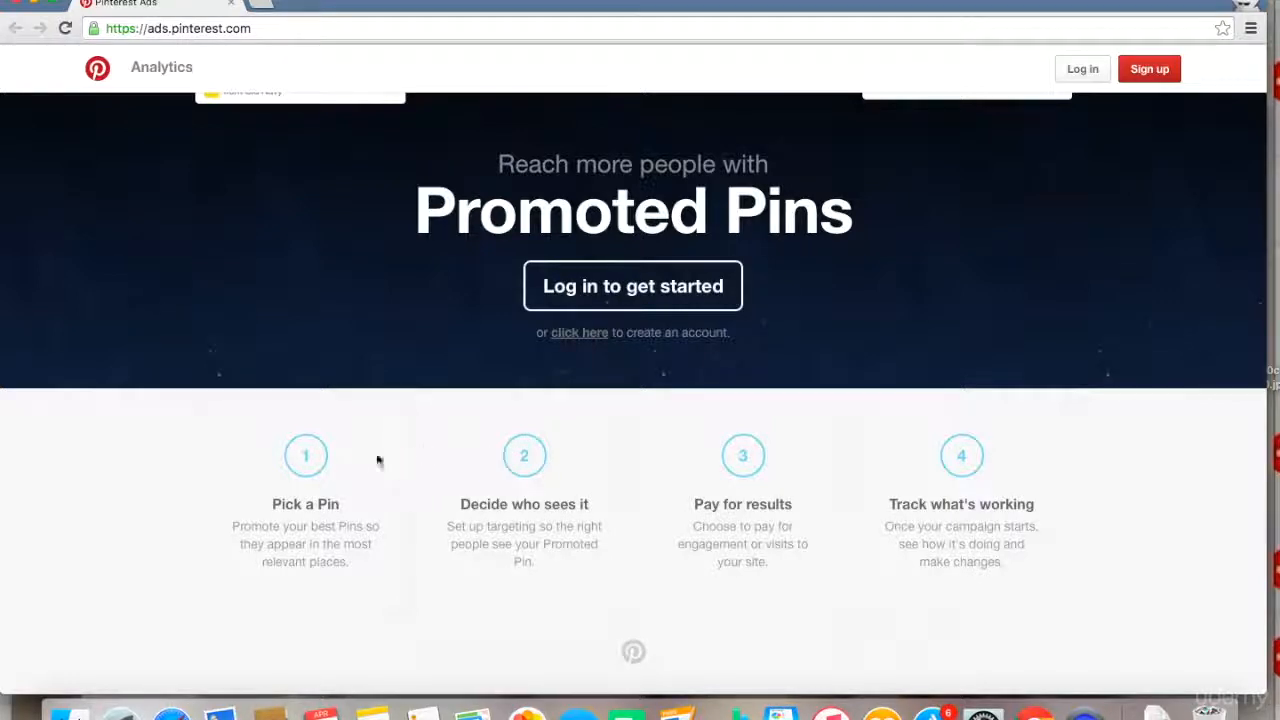
mouse_move(356, 464)
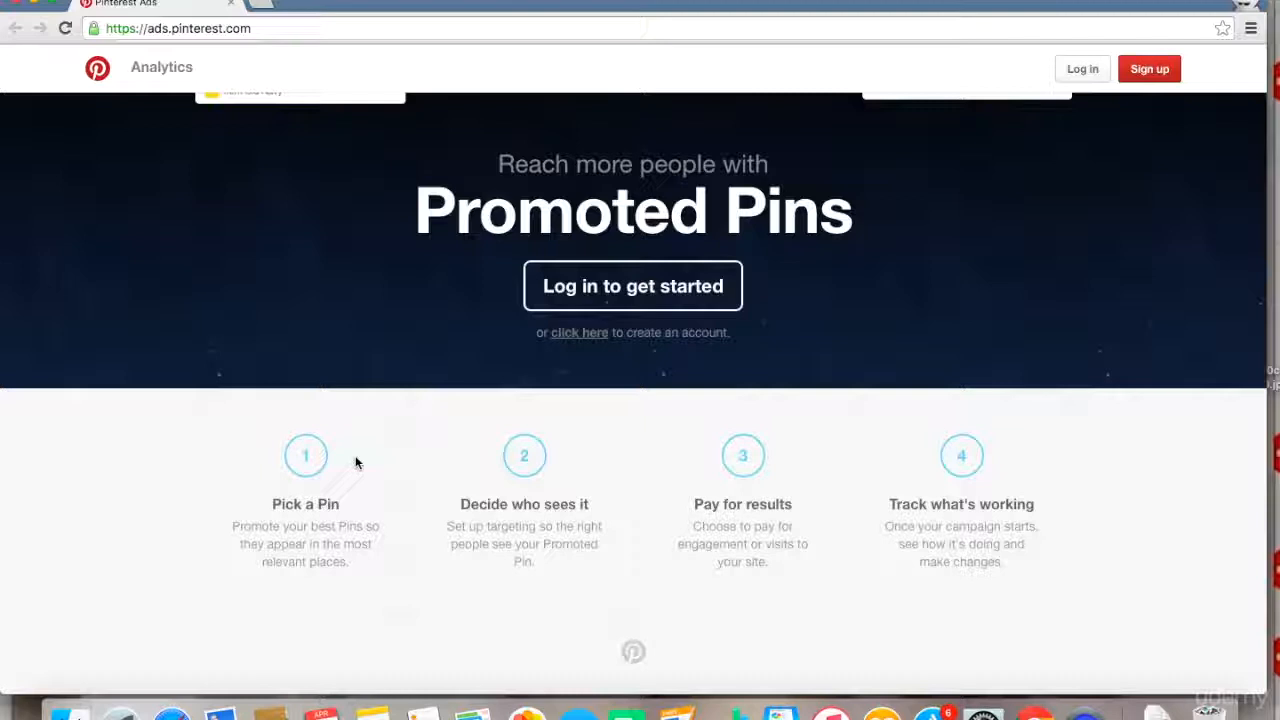
mouse_move(326, 492)
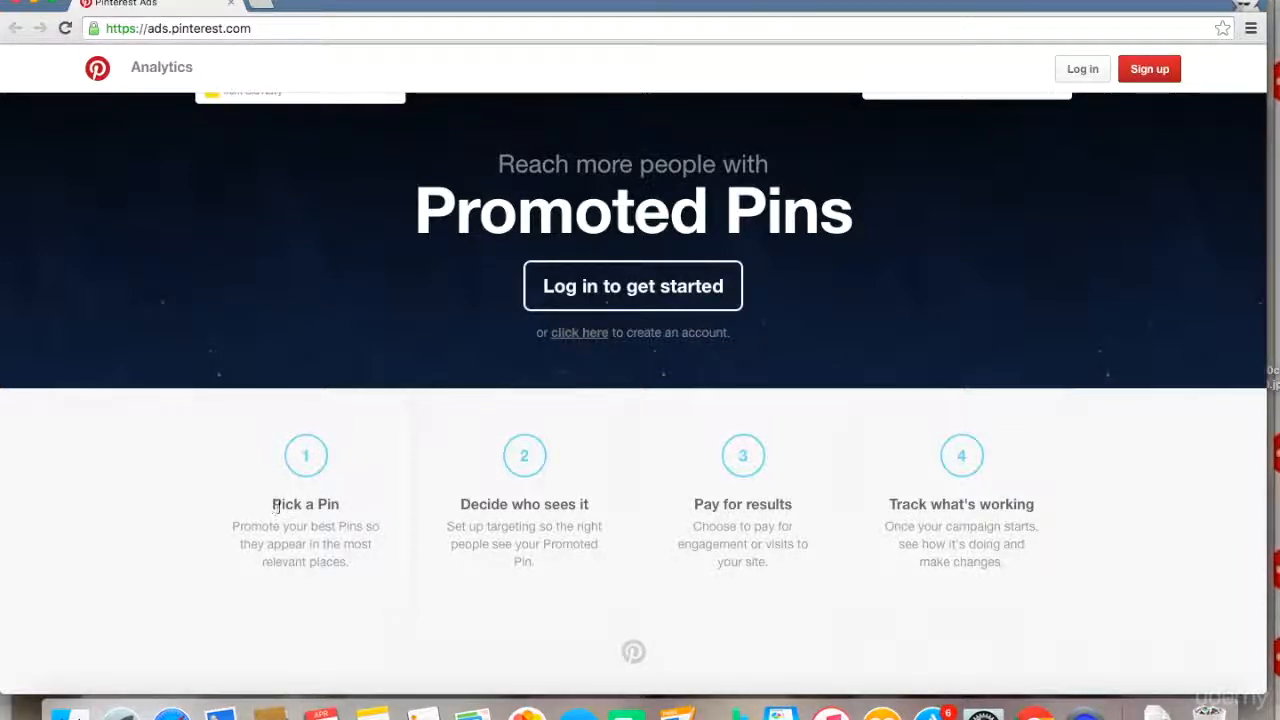
mouse_move(284, 448)
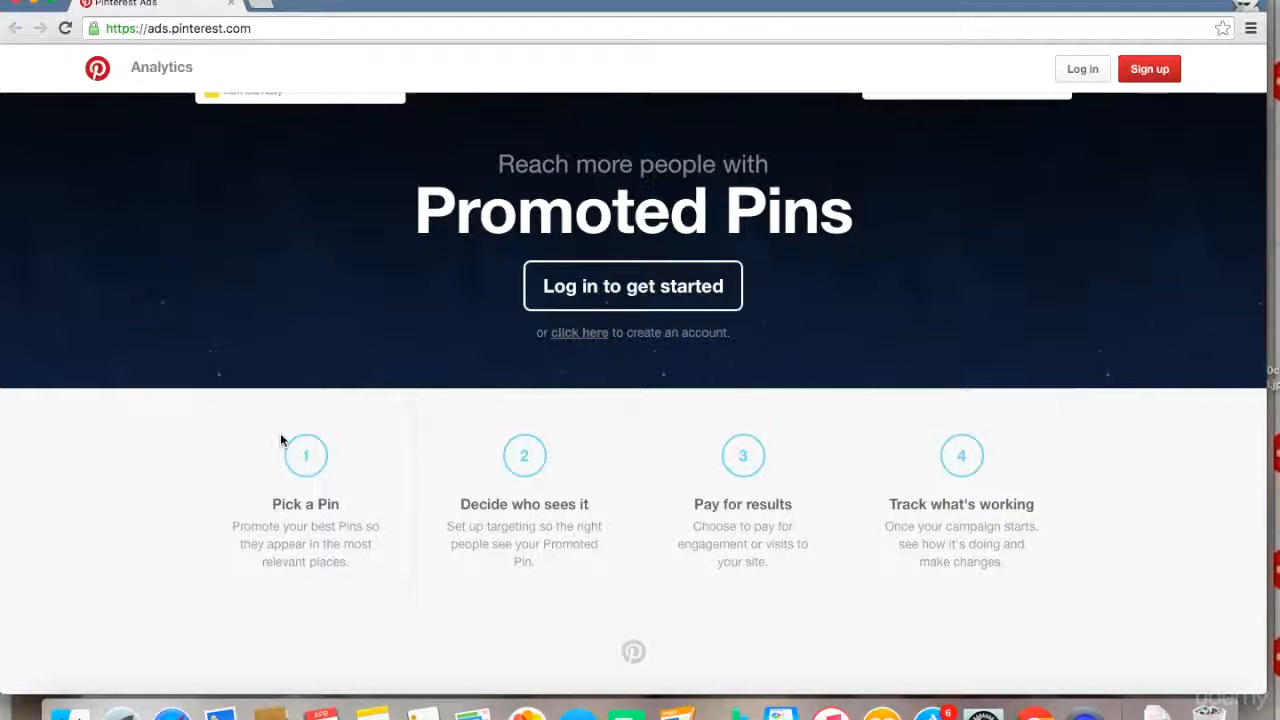
mouse_move(270, 500)
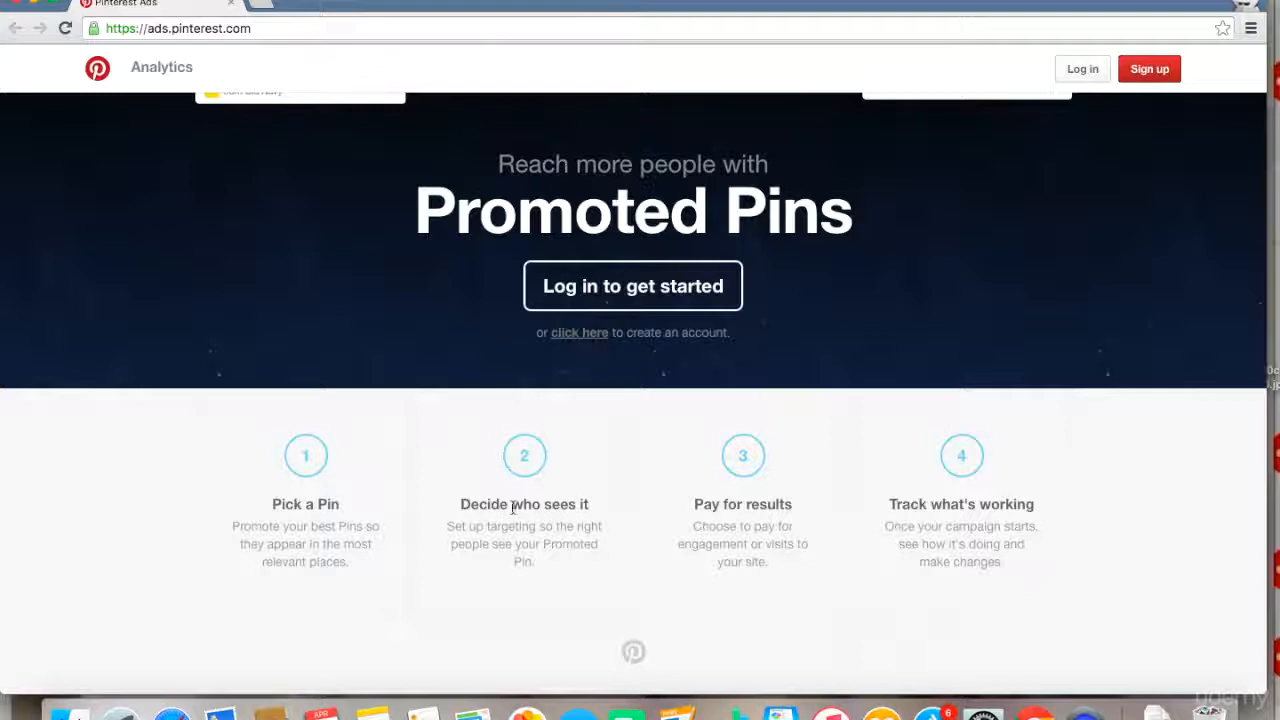
mouse_move(512, 520)
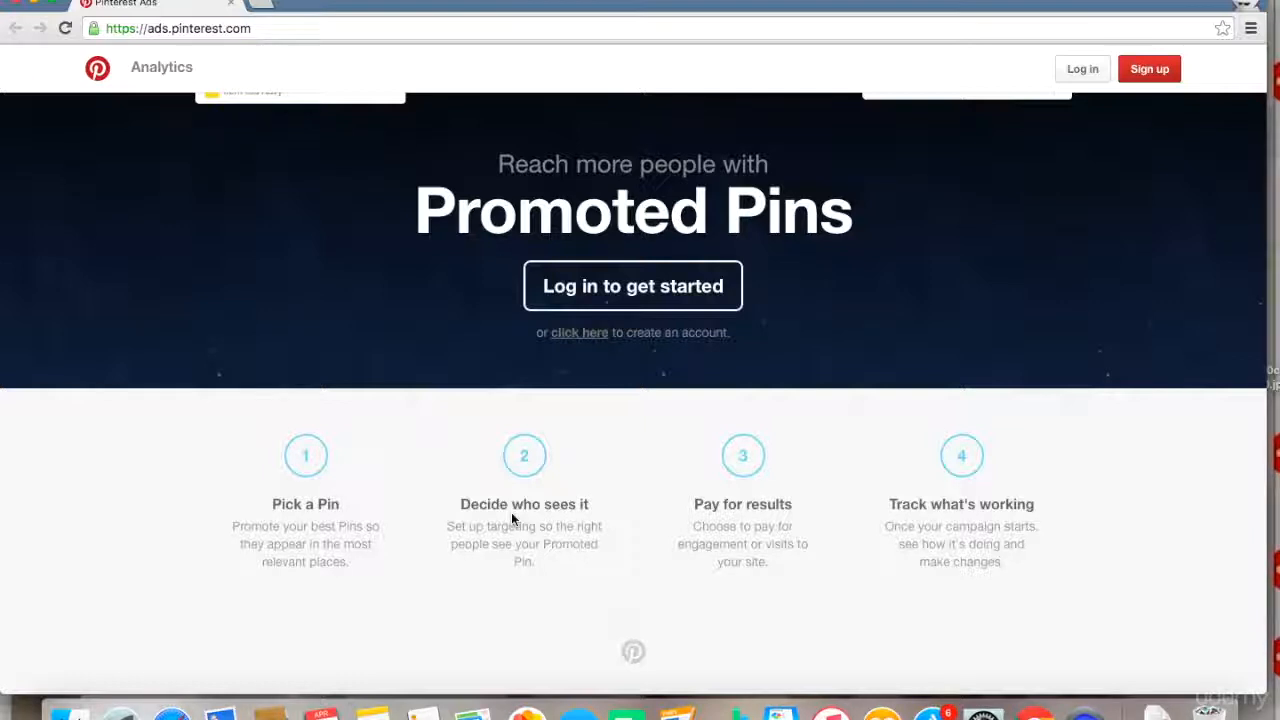
mouse_move(250, 232)
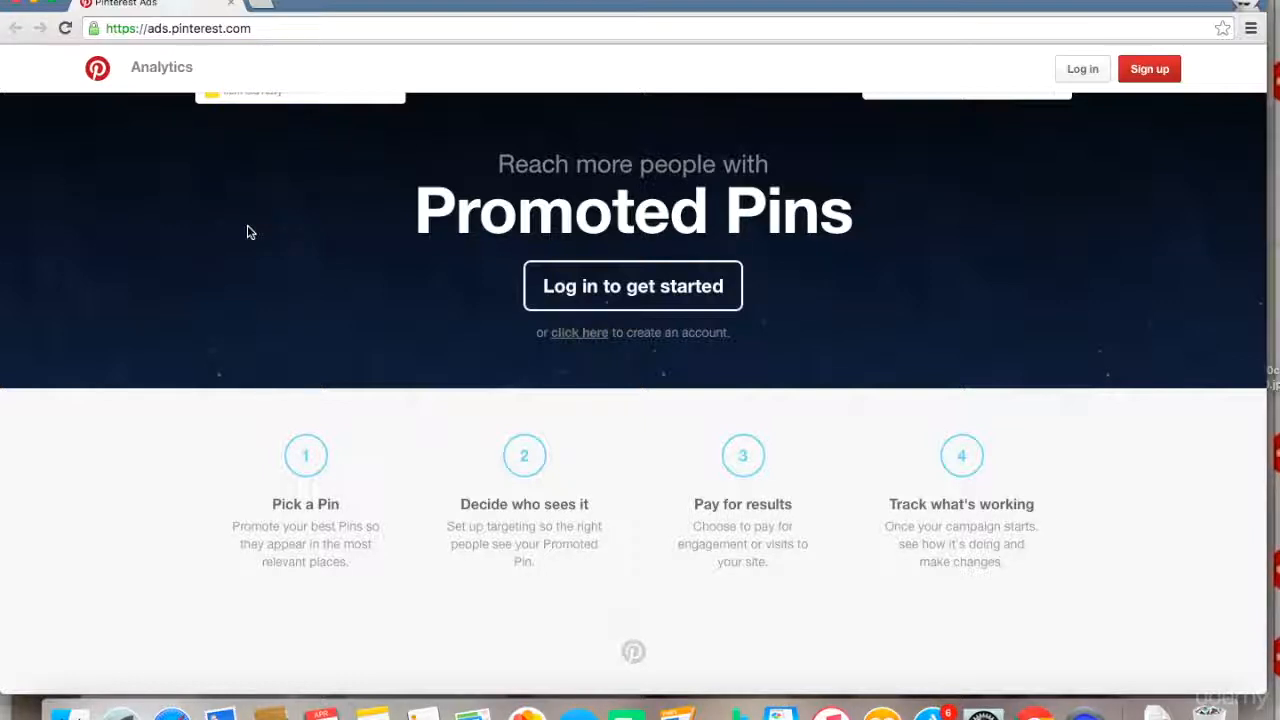
mouse_move(436, 532)
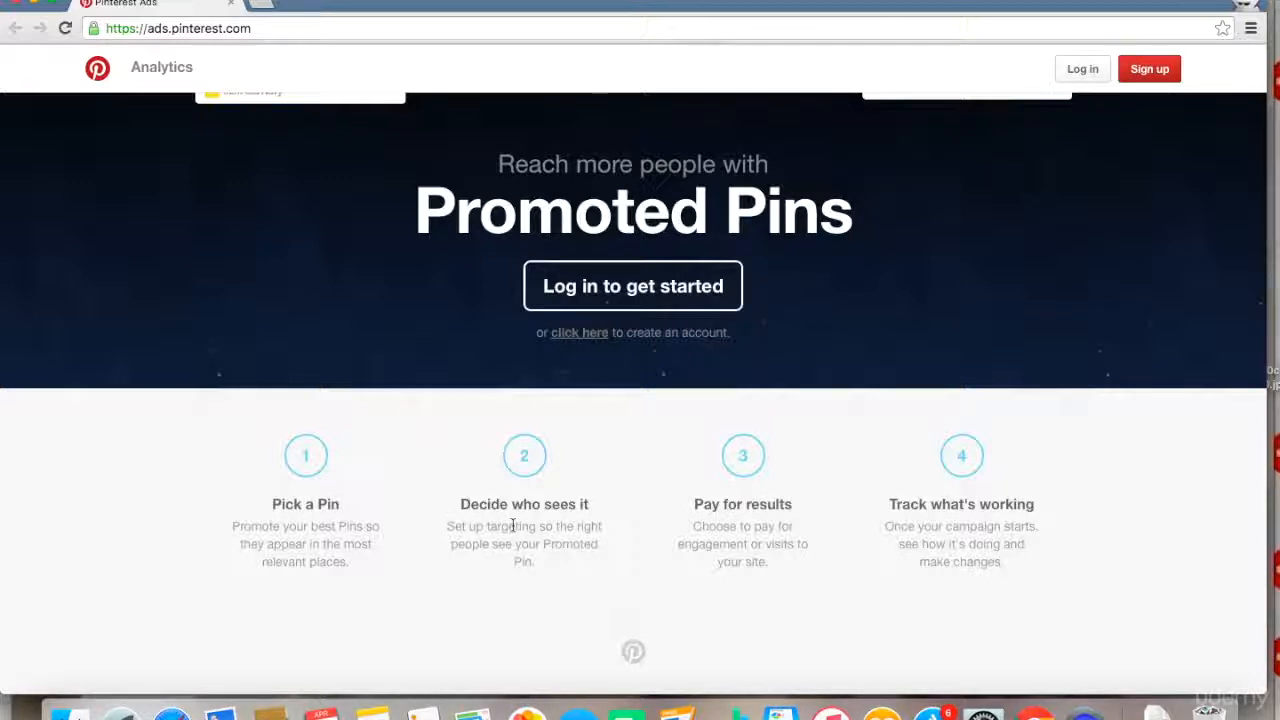
mouse_move(544, 572)
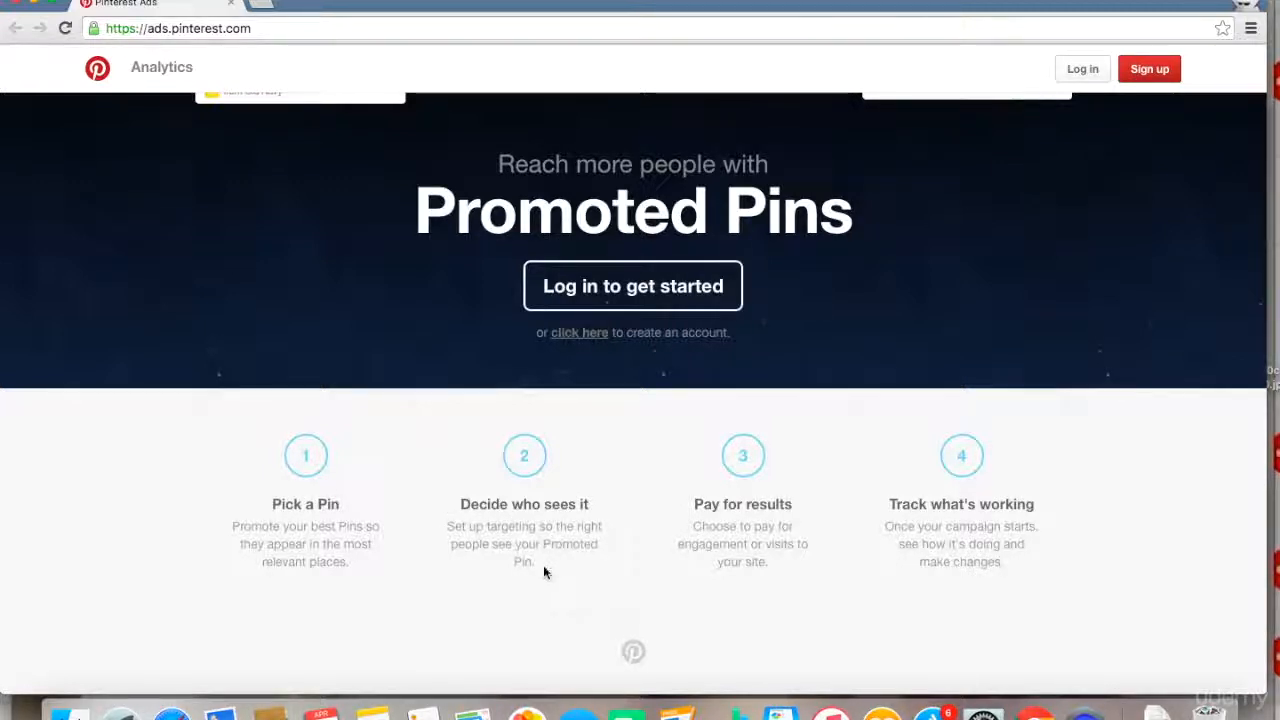
mouse_move(708, 526)
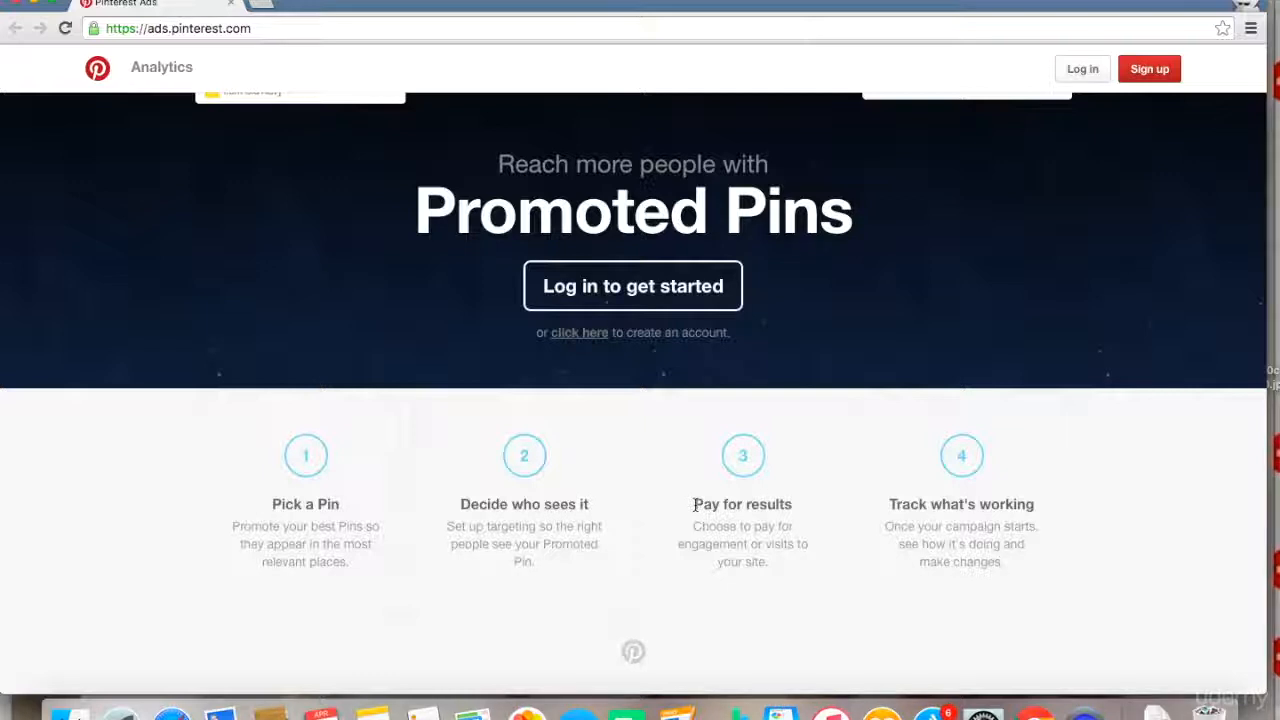
mouse_move(726, 504)
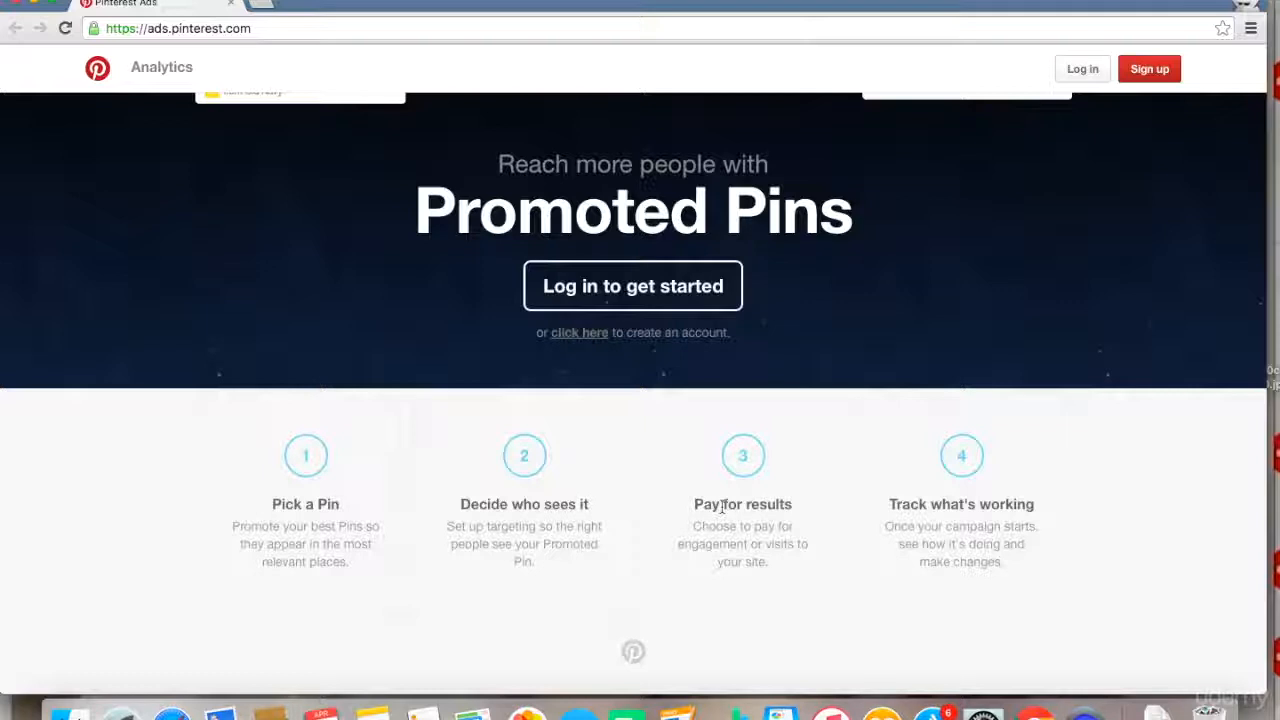
mouse_move(694, 524)
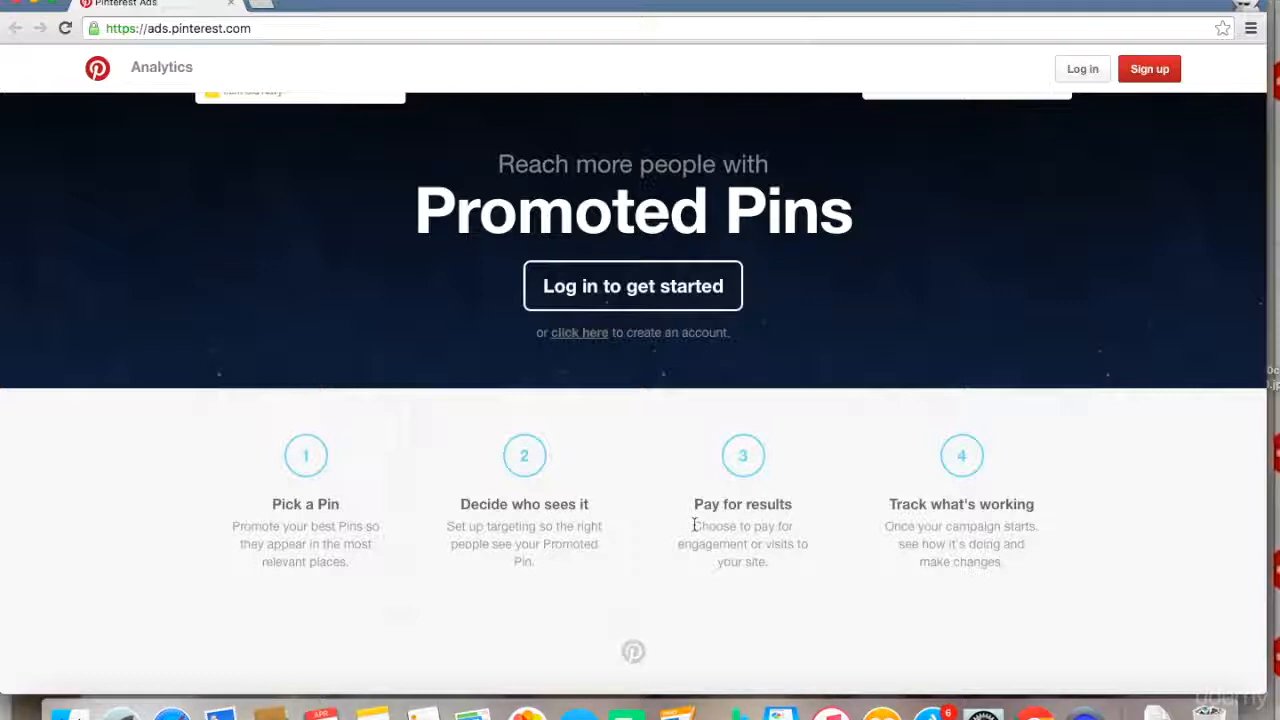
mouse_move(730, 566)
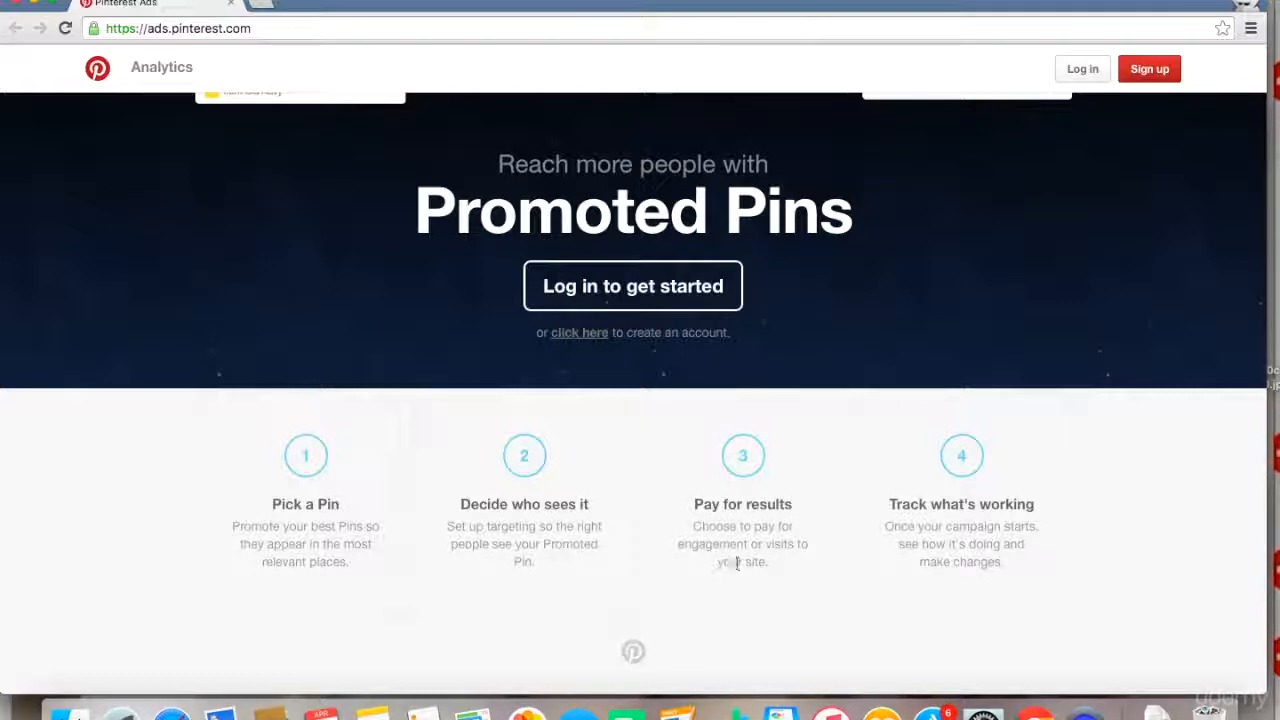
mouse_move(762, 500)
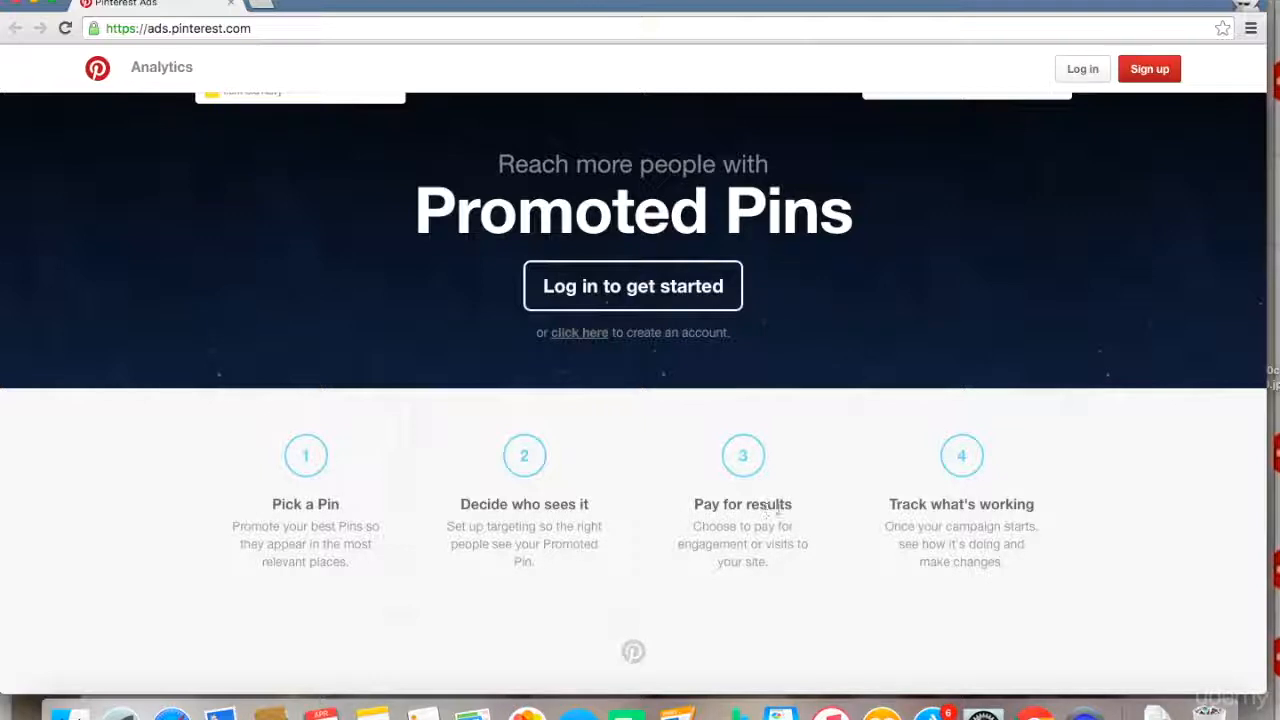
mouse_move(960, 456)
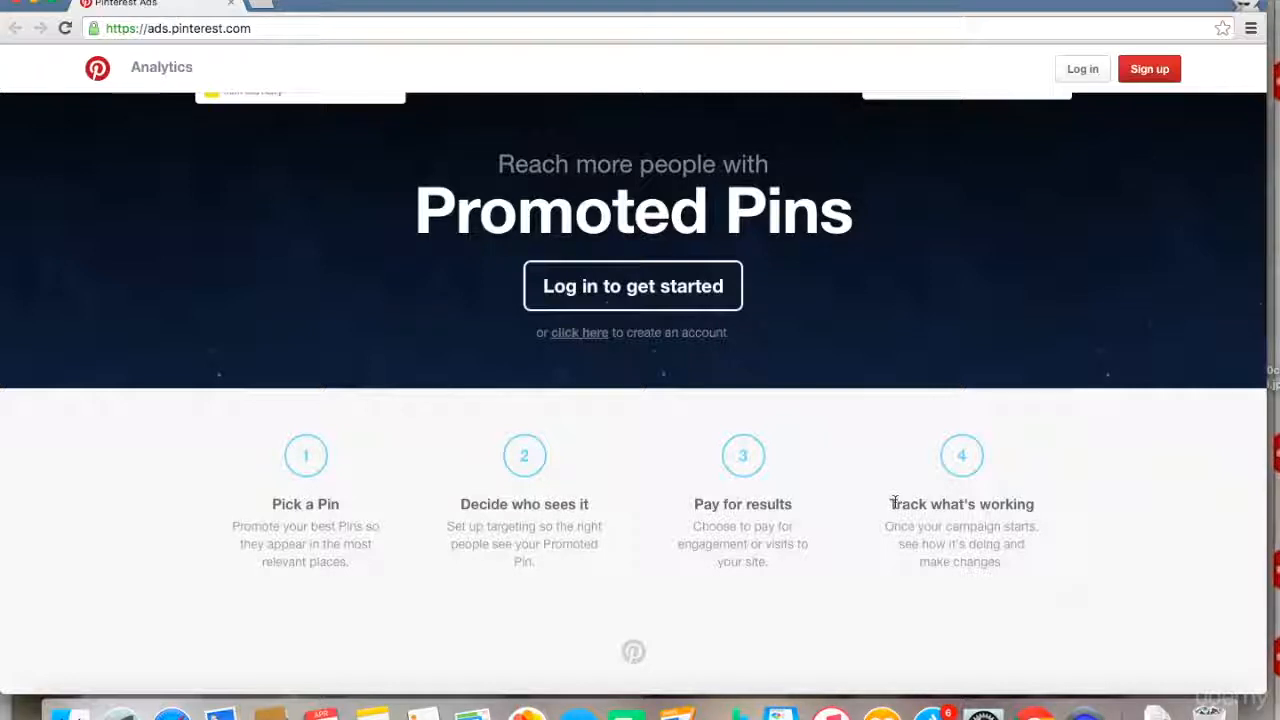
mouse_move(896, 532)
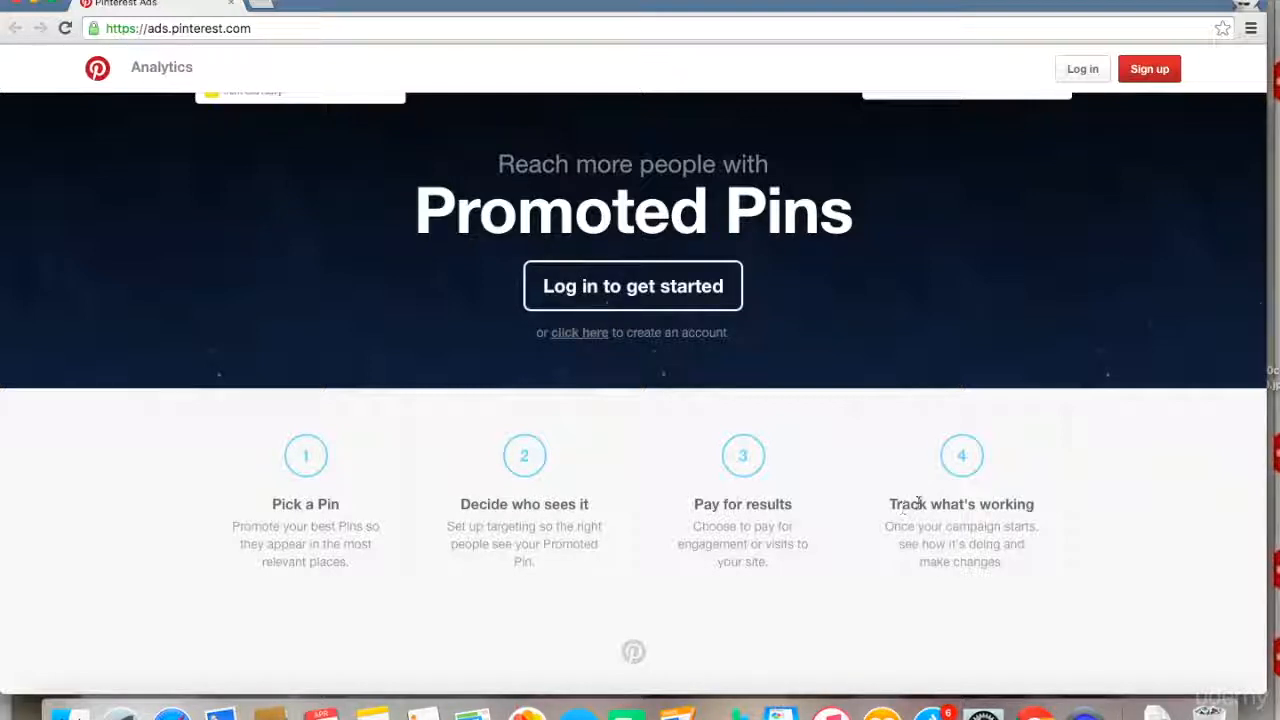
mouse_move(656, 472)
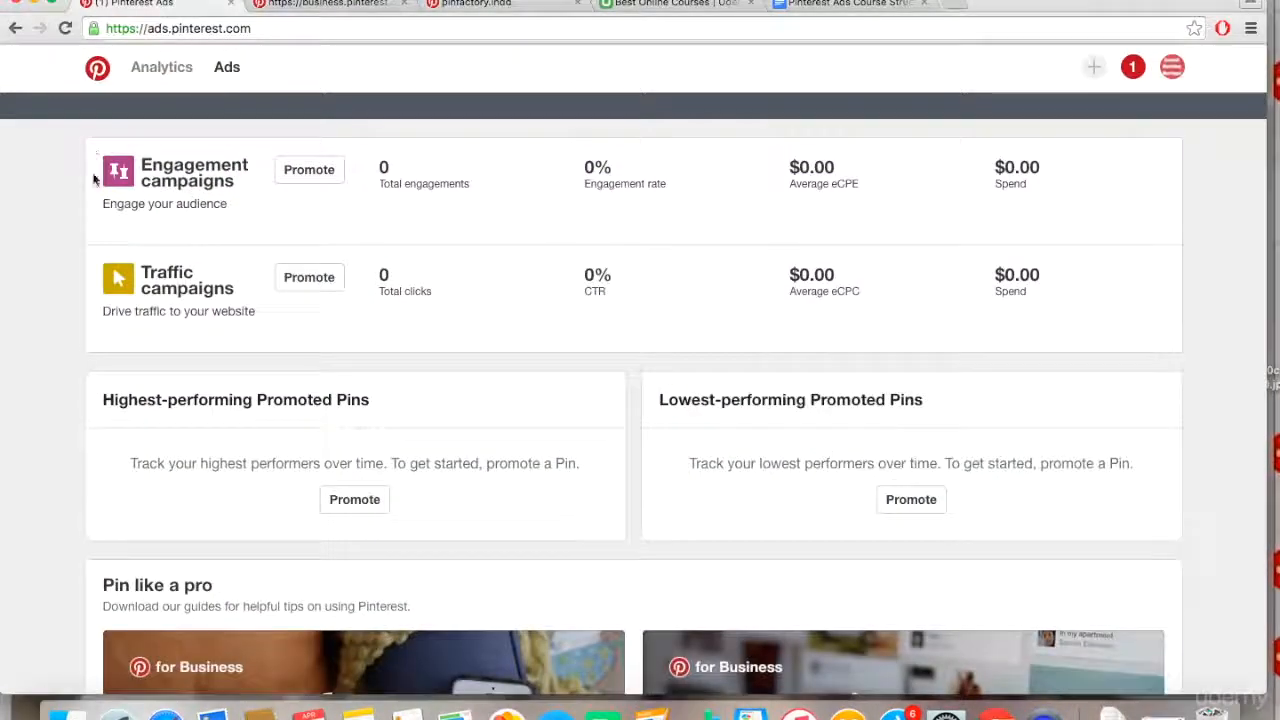
scroll(down, 3)
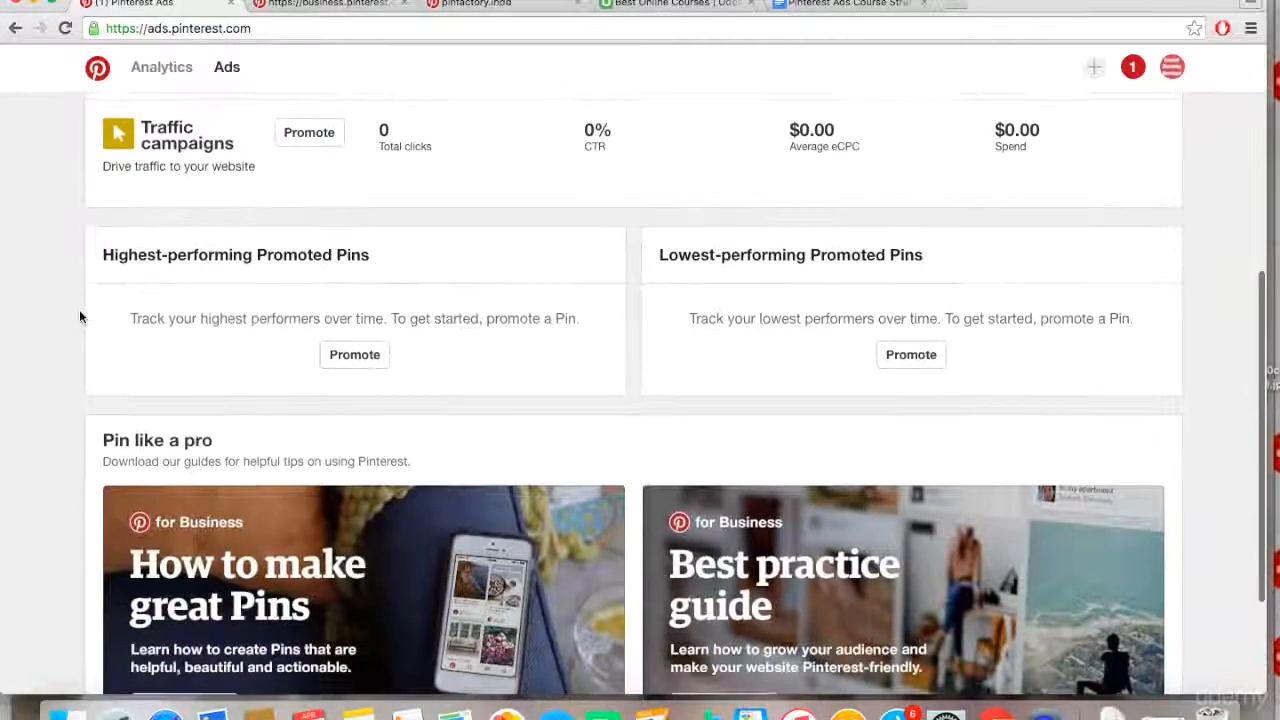
scroll(up, 3)
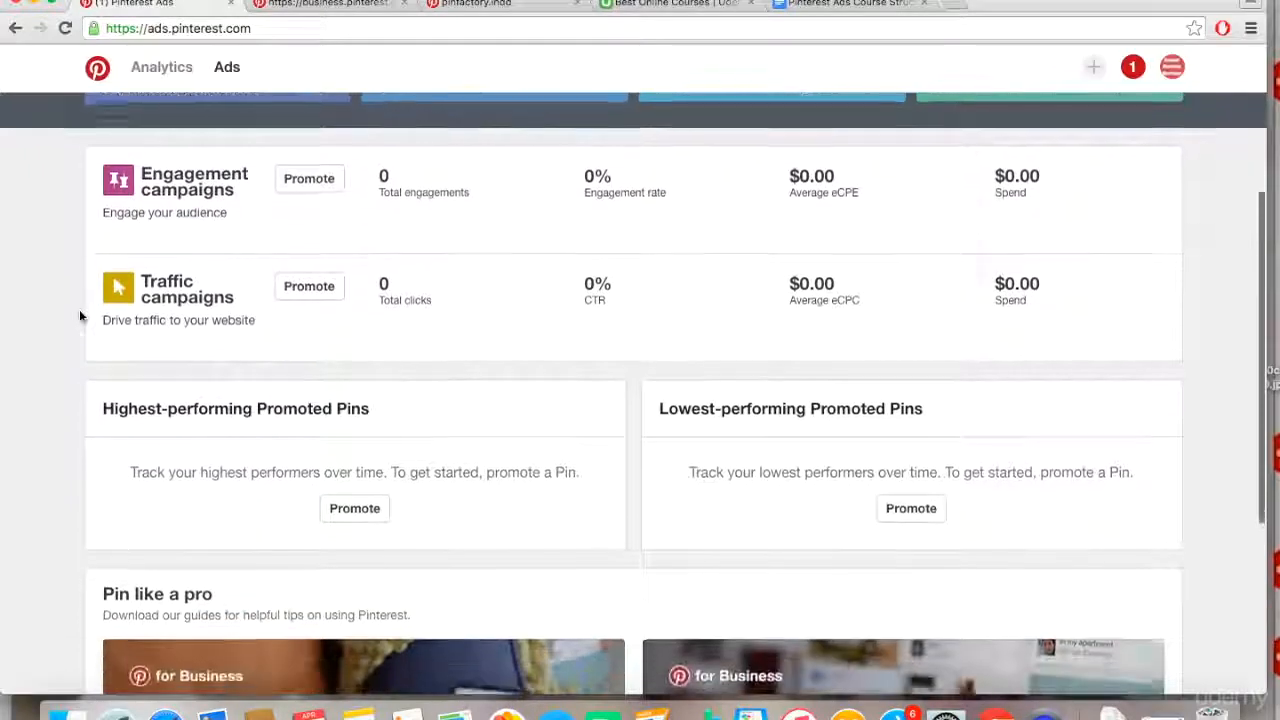
scroll(down, 3)
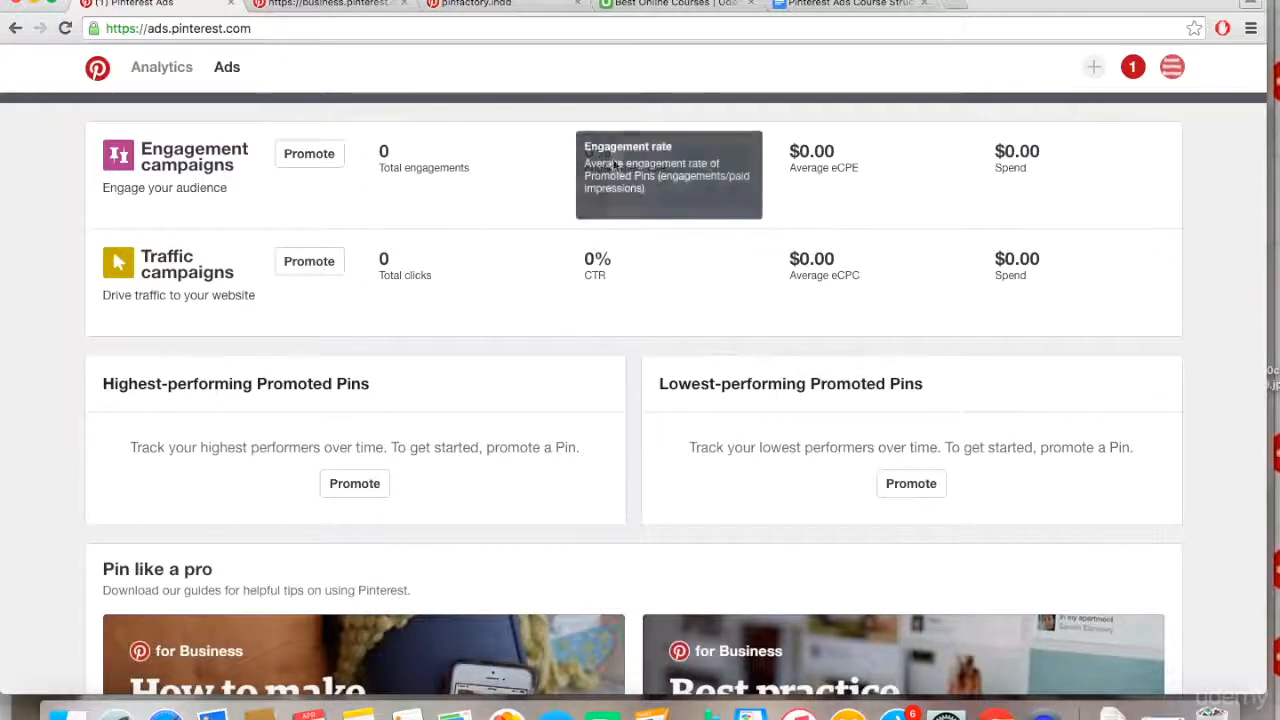
mouse_move(628, 248)
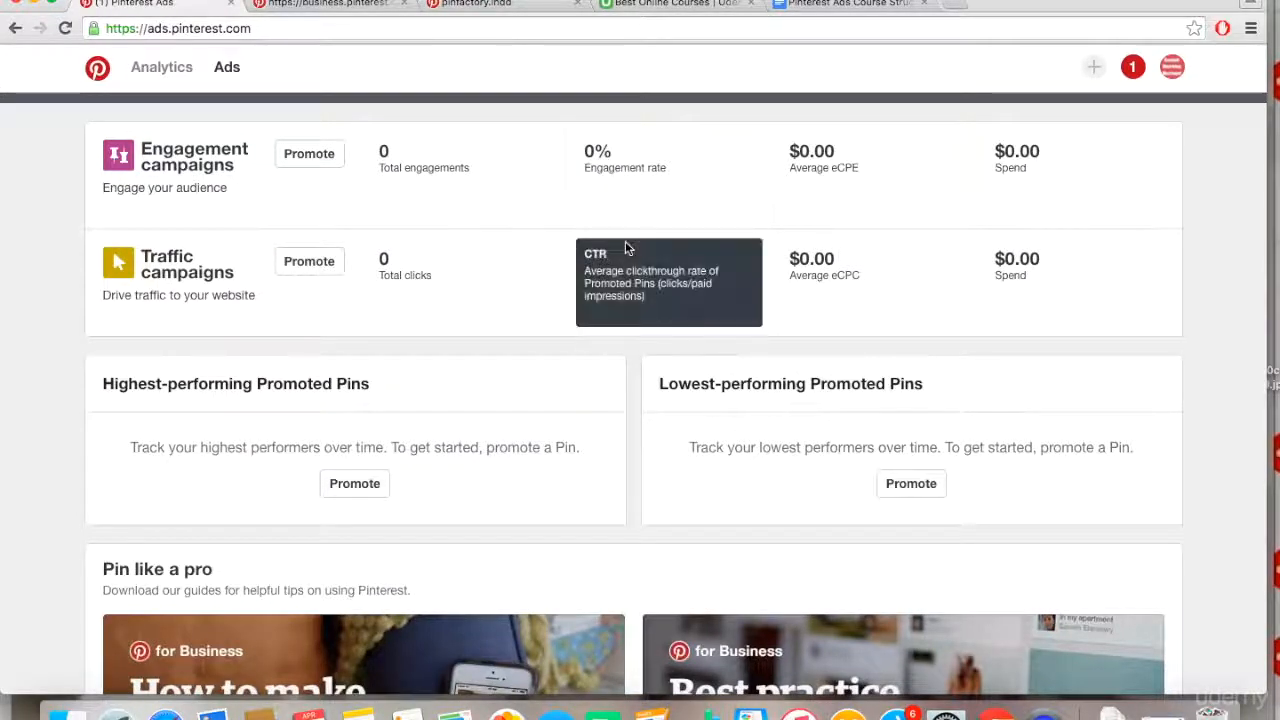
mouse_move(1112, 176)
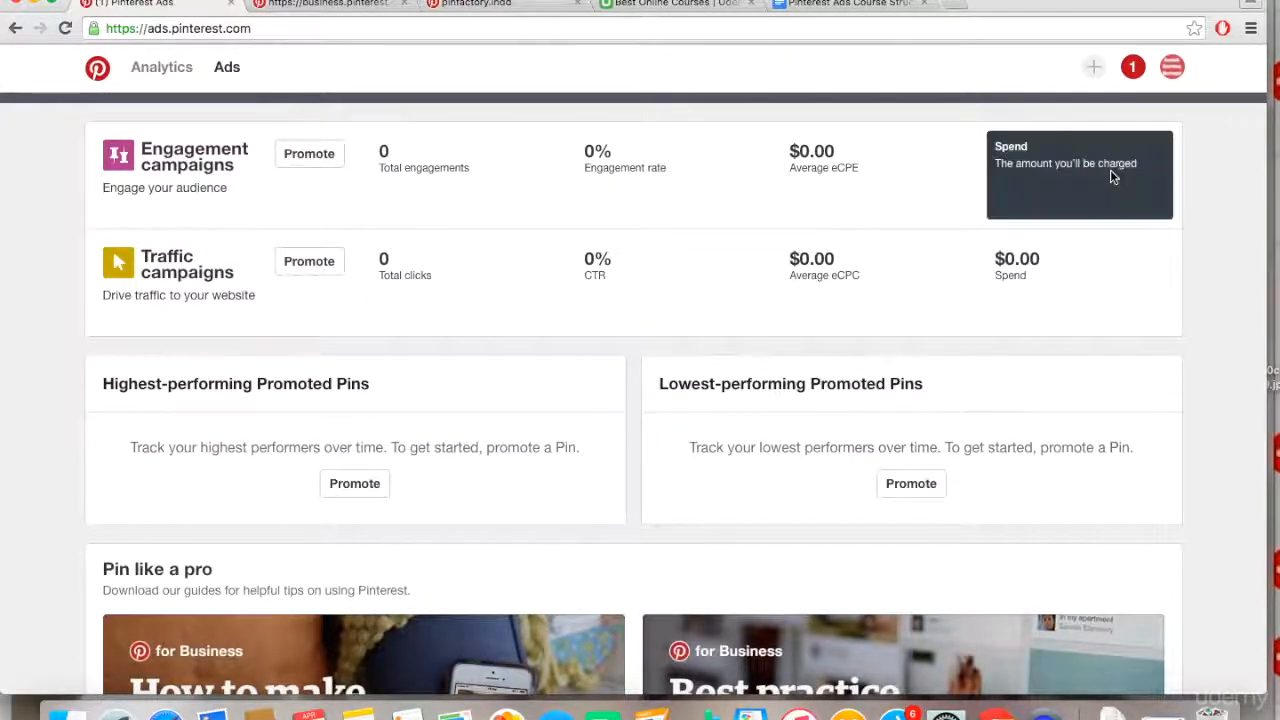
mouse_move(1120, 362)
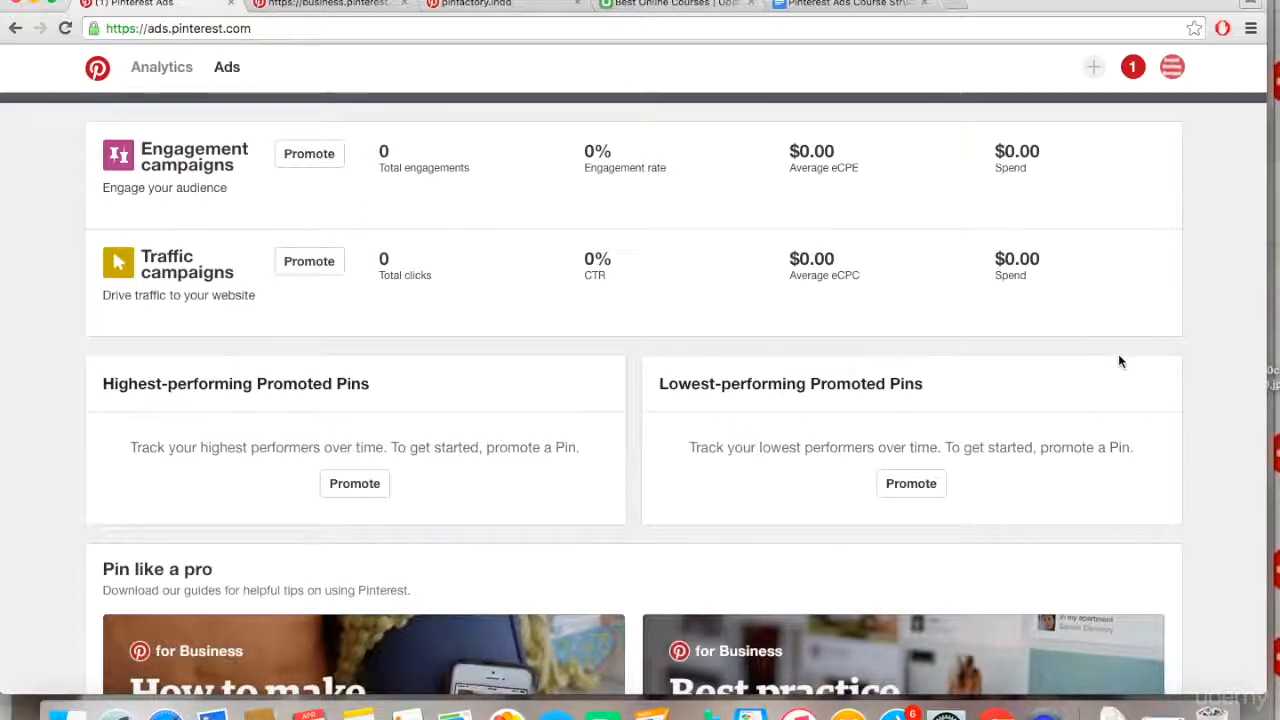